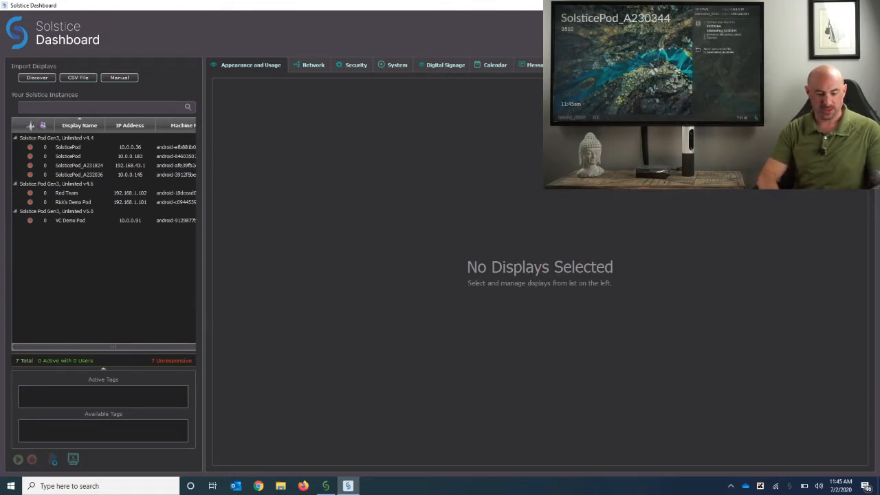
- Discover and import SolsticePod_A230344 at 10.0.0.39 into the Dashboard
left_click(37, 77)
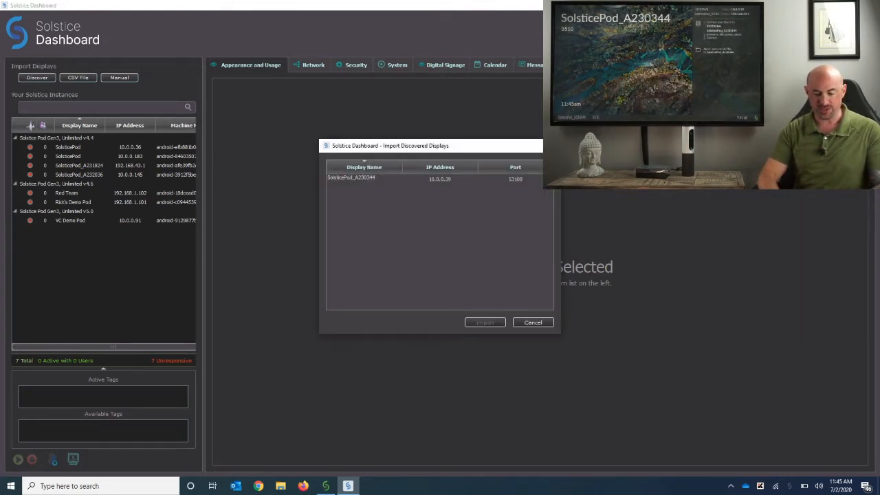
left_click(351, 177)
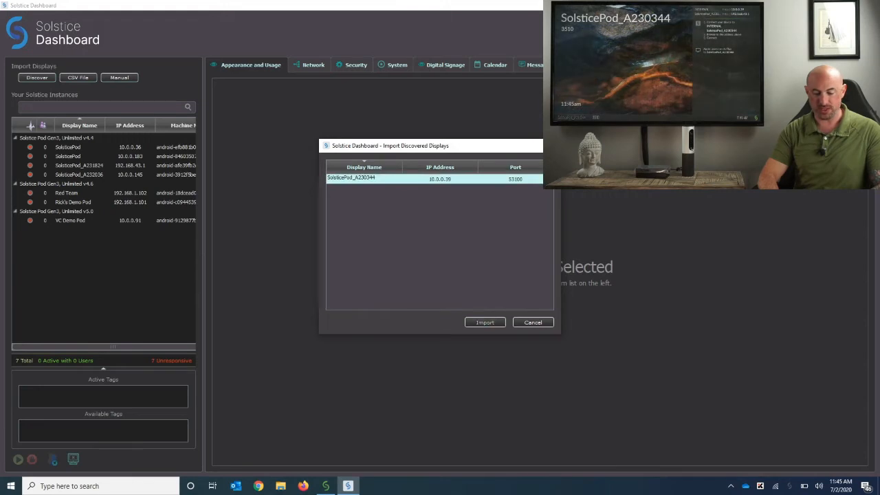
left_click(484, 323)
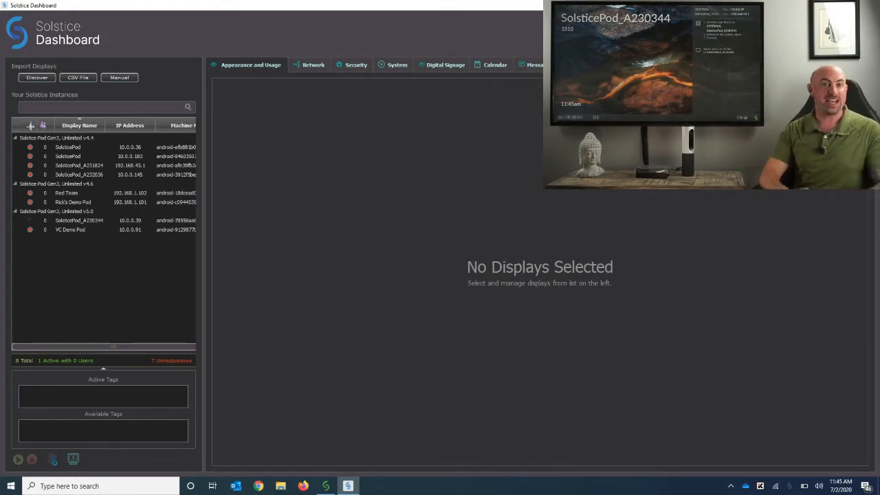
- Enable Solstice Conference for SolsticePod_A230344 and view its Calendar configuration
left_click(79, 220)
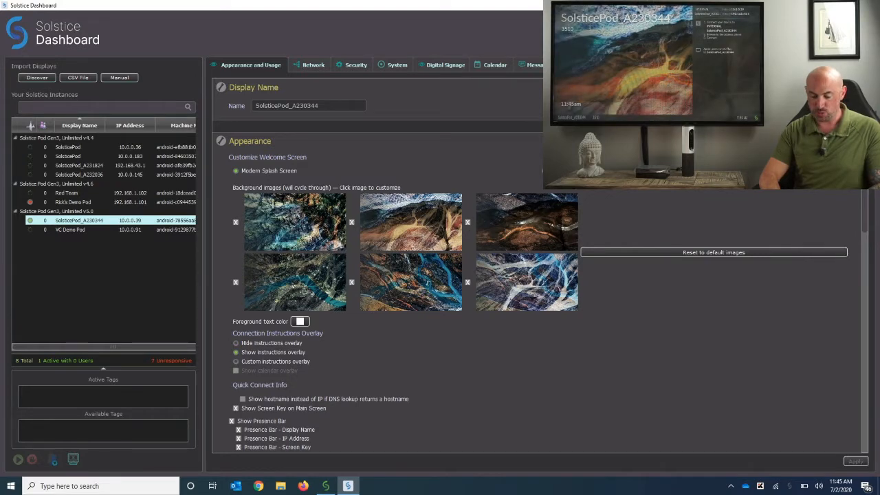
scroll("down", 3)
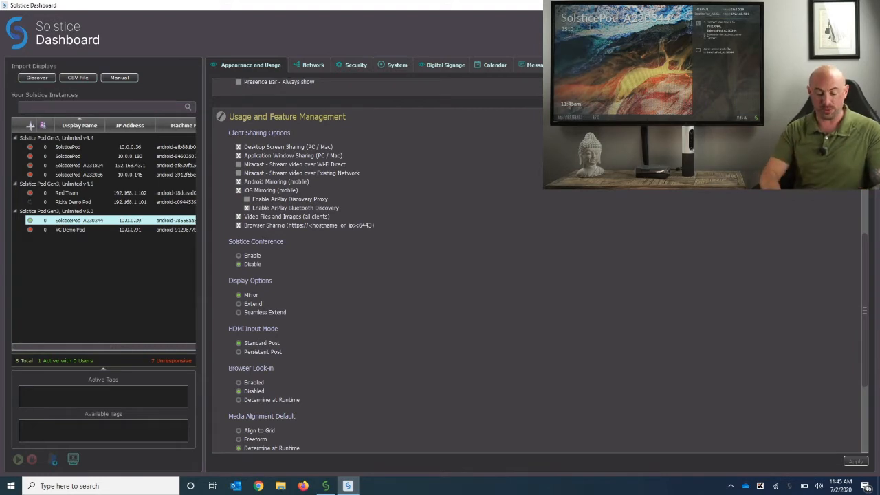
left_click(238, 255)
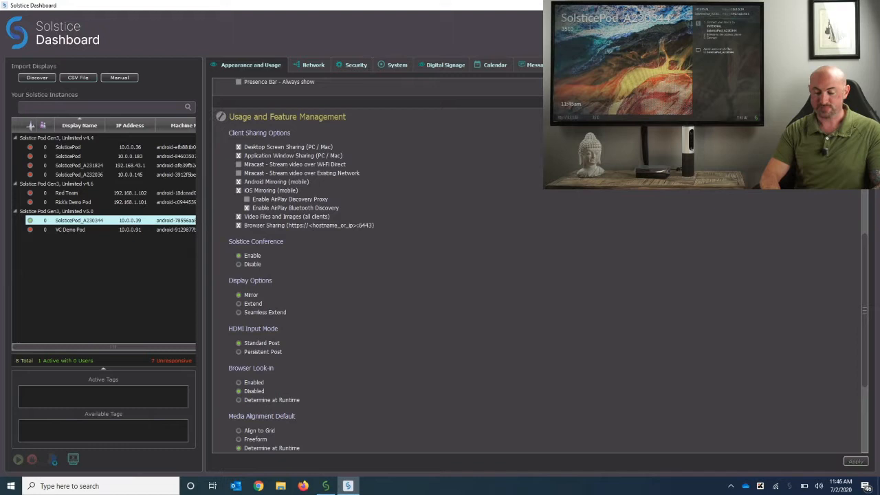
left_click(494, 65)
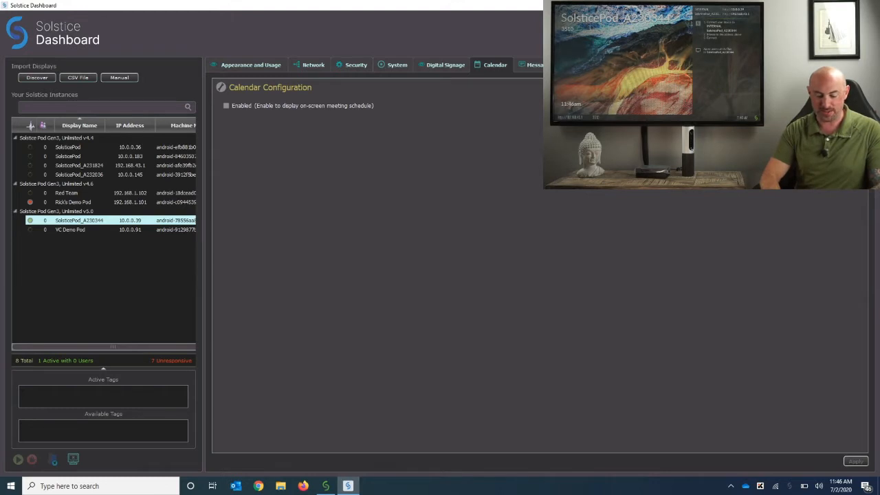
left_click(226, 105)
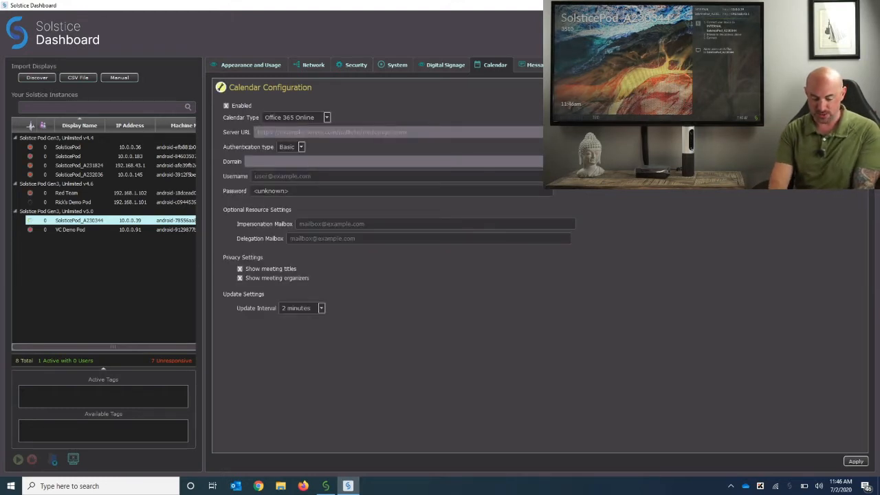
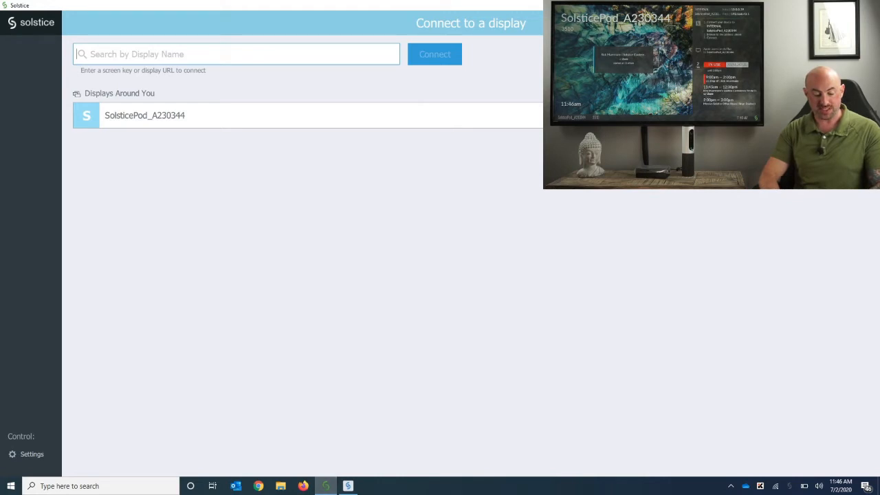
- Open the Solstice client's Settings to sign in for calendar integration
left_click(32, 454)
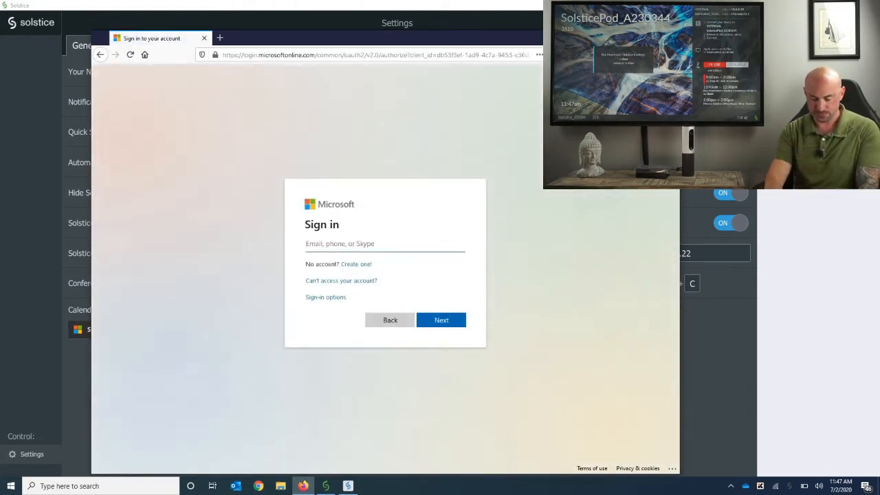
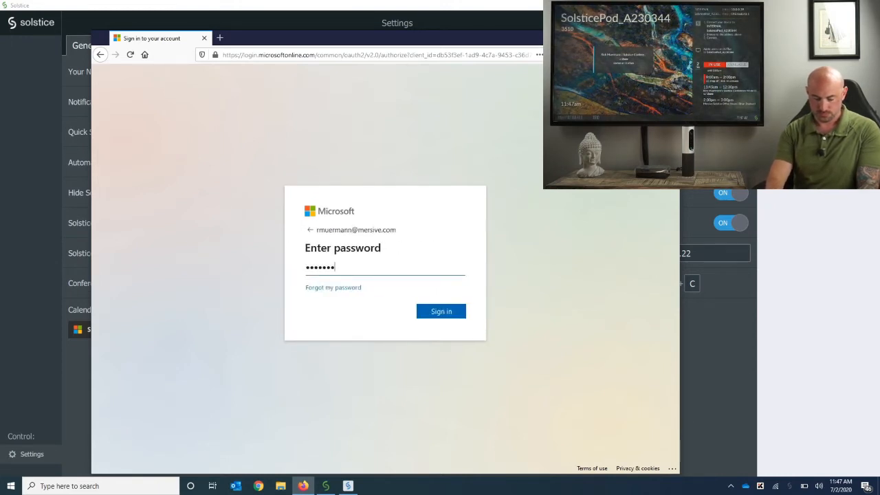
left_click(441, 311)
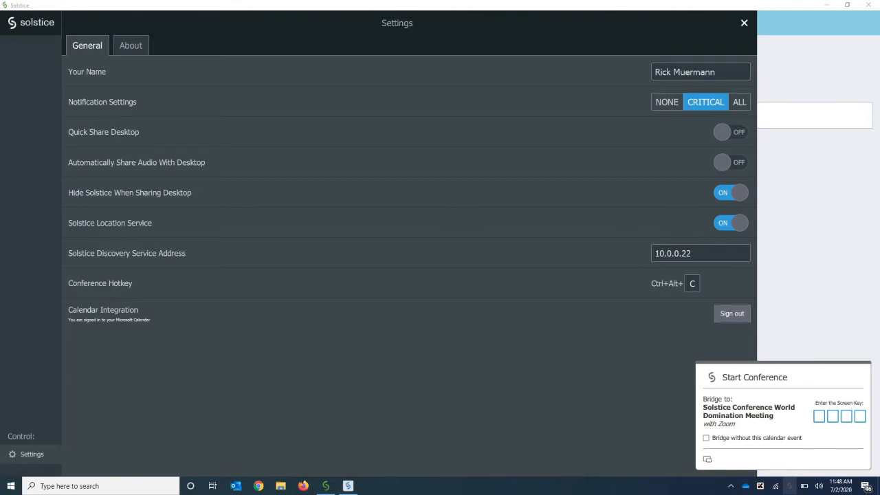
- Enter screen key 351 to bridge the pod to the Zoom calendar meeting
type("351")
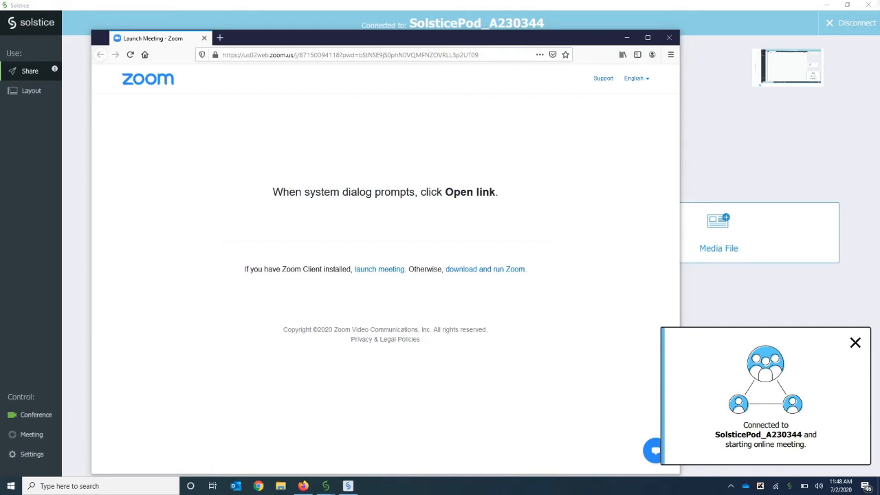
- Launch the Zoom meeting and maximize the meeting window
left_click(378, 268)
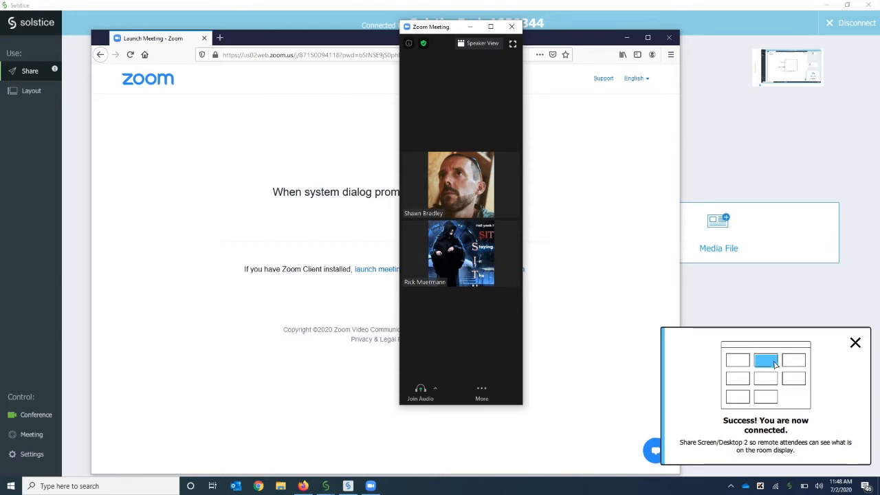
left_click(855, 343)
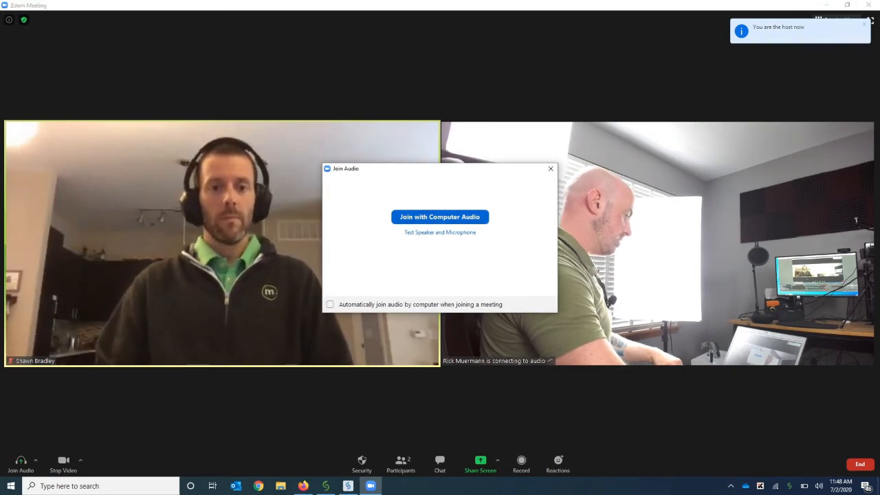
- Join with computer audio, review the audio options, and open the Share Screen picker
left_click(439, 217)
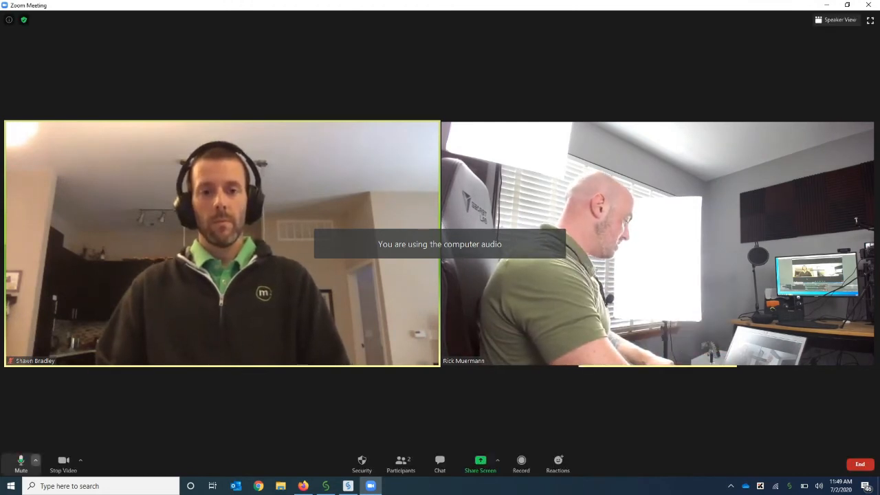
left_click(35, 460)
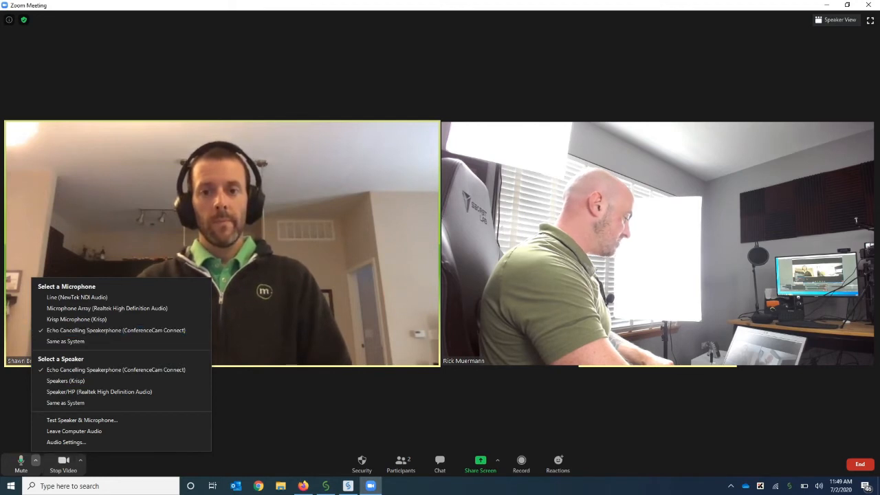
left_click(80, 460)
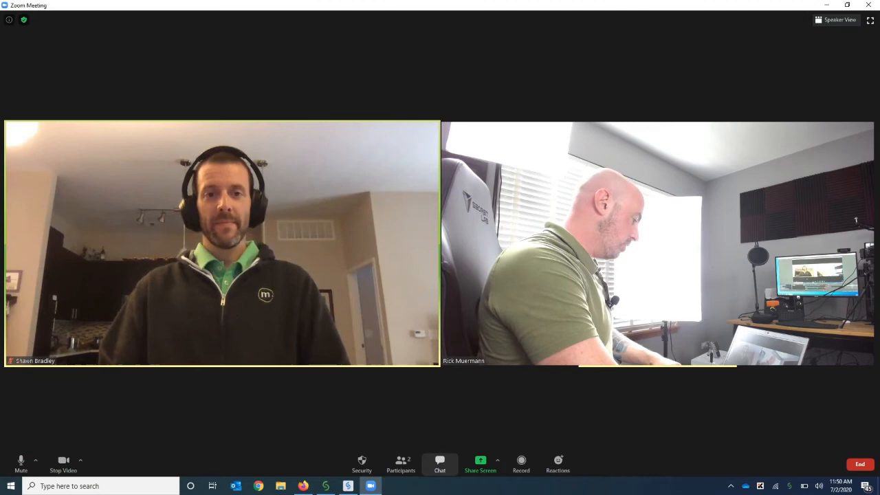
left_click(479, 461)
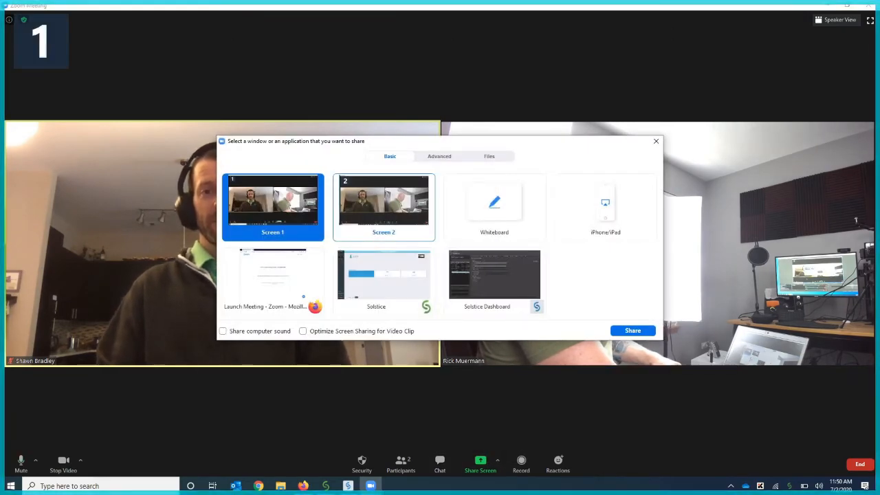